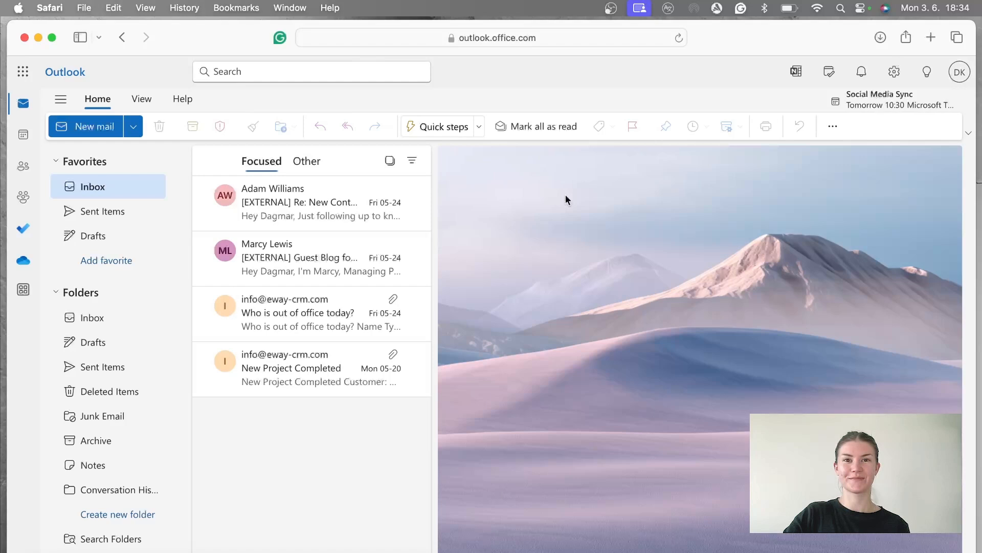
# Step: Switch from the mail inbox to Calendar and start a blank new event
pyautogui.click(24, 134)
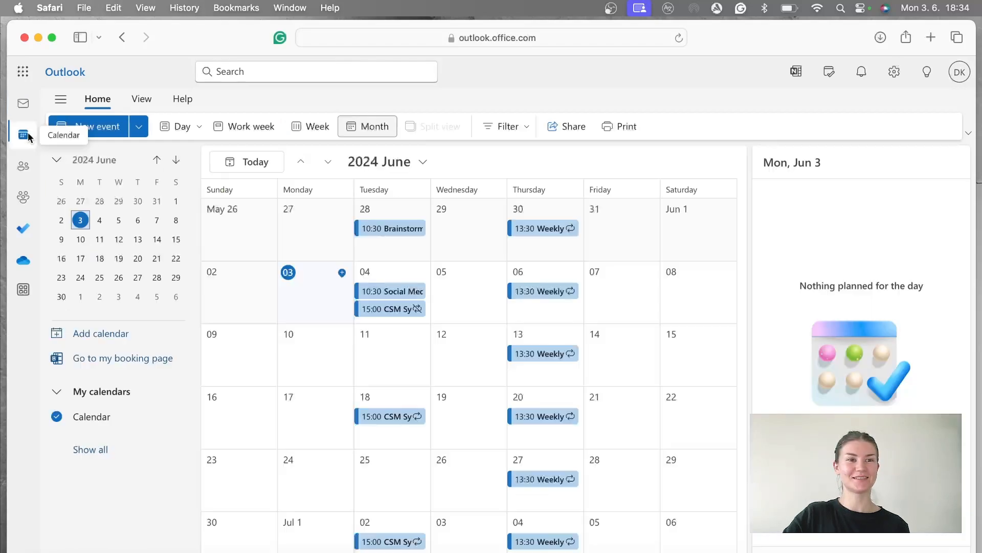
pyautogui.click(95, 126)
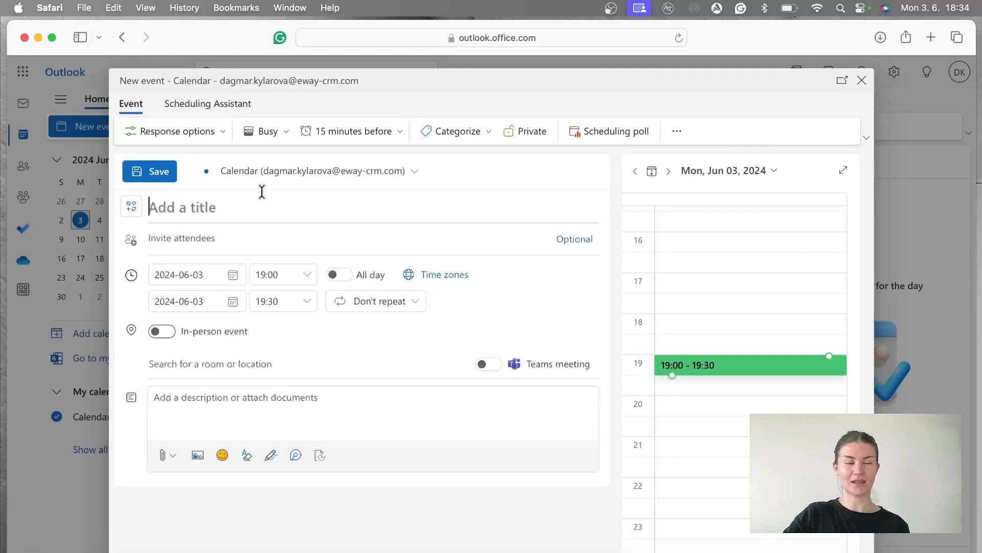
pyautogui.click(174, 131)
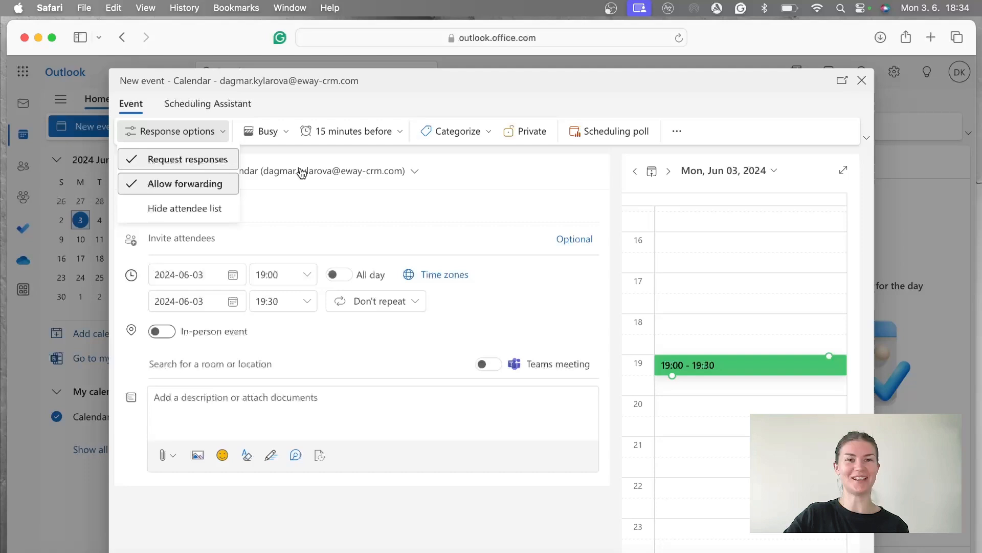
pyautogui.click(351, 131)
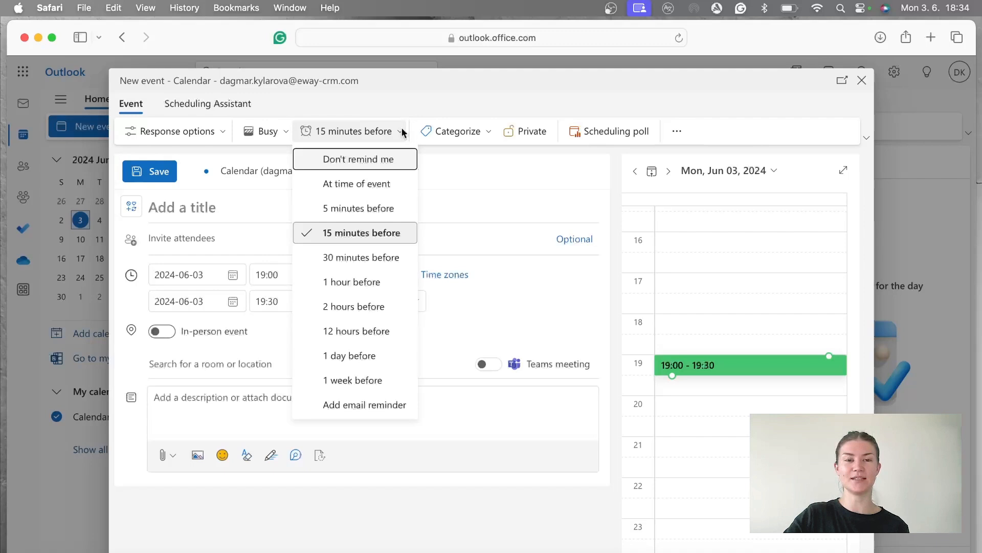
pyautogui.moveTo(360, 235)
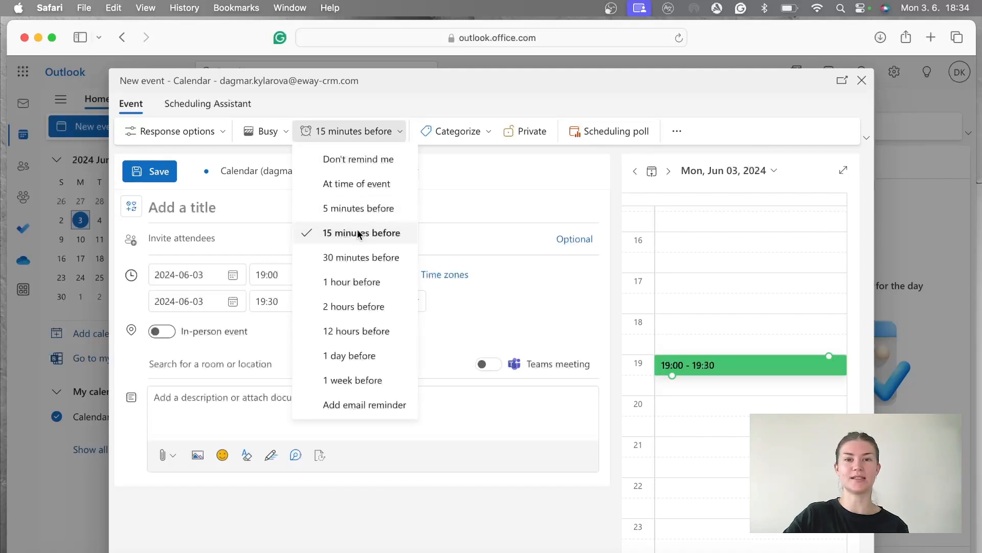
pyautogui.click(456, 131)
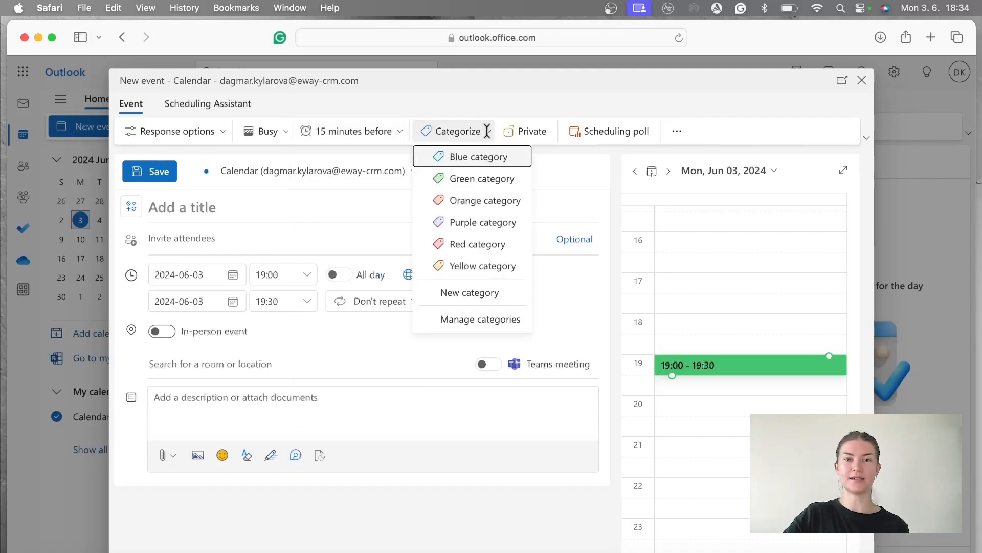
pyautogui.moveTo(476, 178)
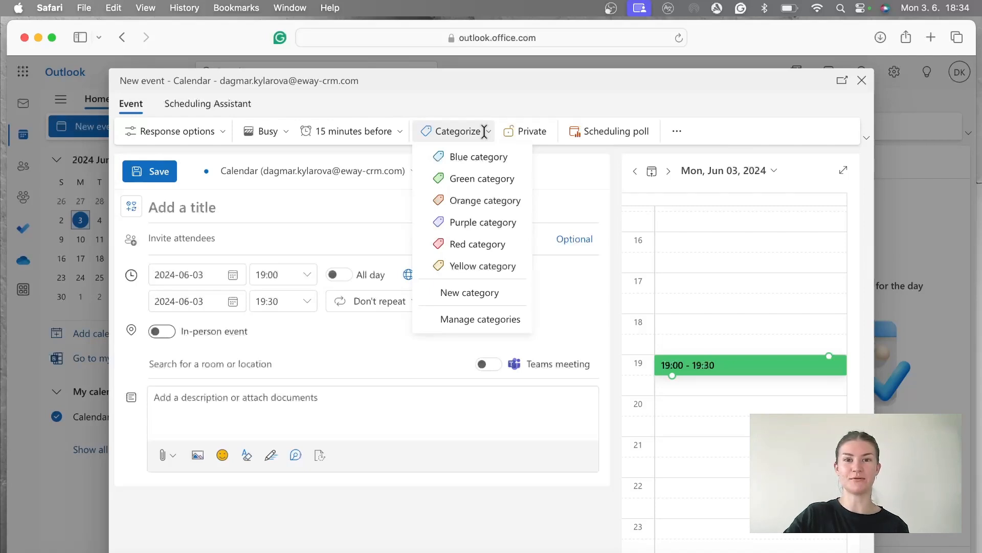
pyautogui.click(526, 131)
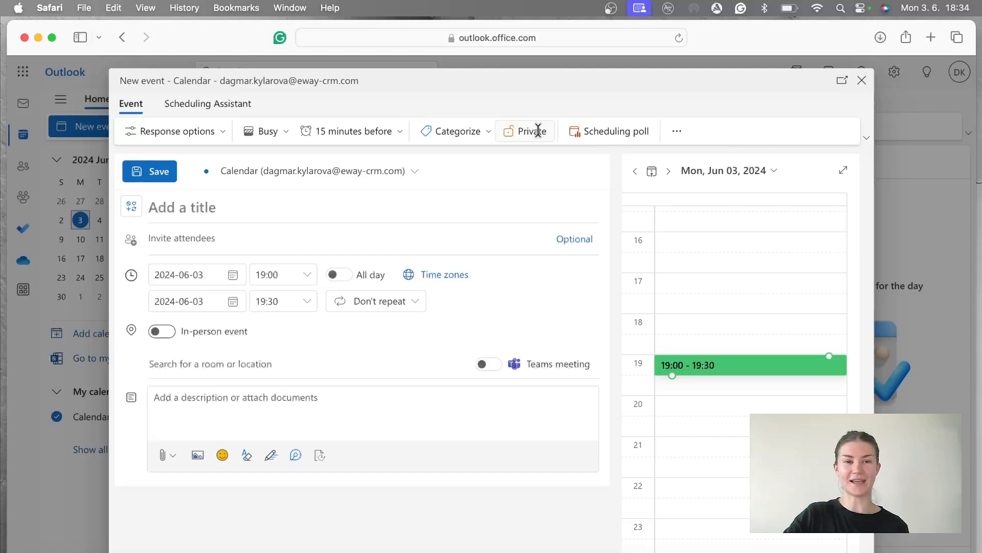
pyautogui.click(415, 171)
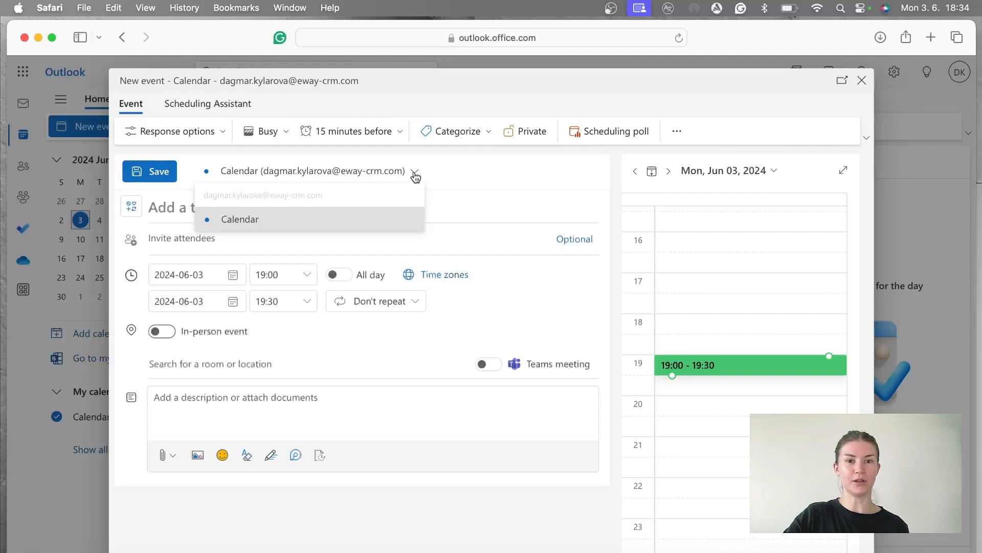
pyautogui.click(372, 206)
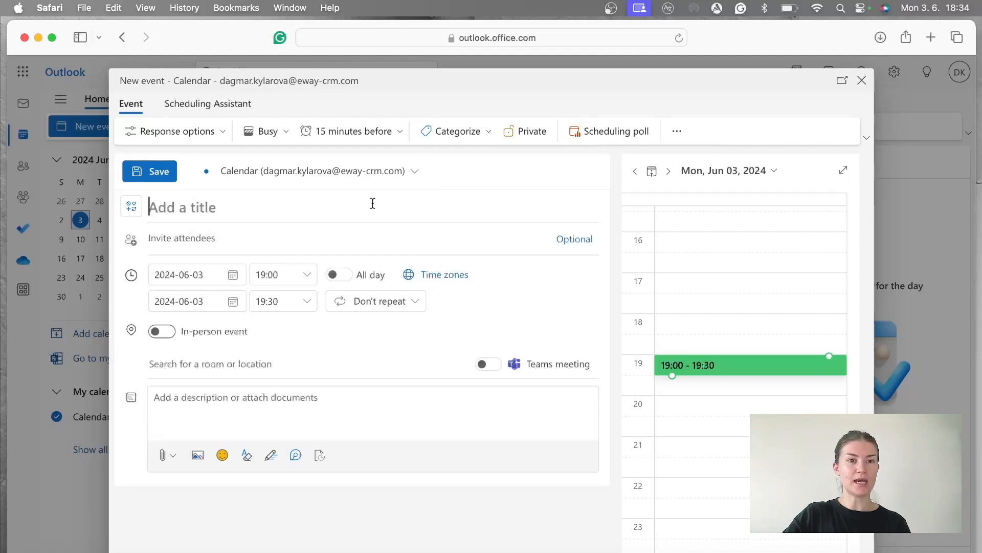
# Step: Title the event 'Weekly Meeting' and schedule it for Tuesday June 4, 2024 at 17:00–17:30
pyautogui.write('Weekly Meeting')
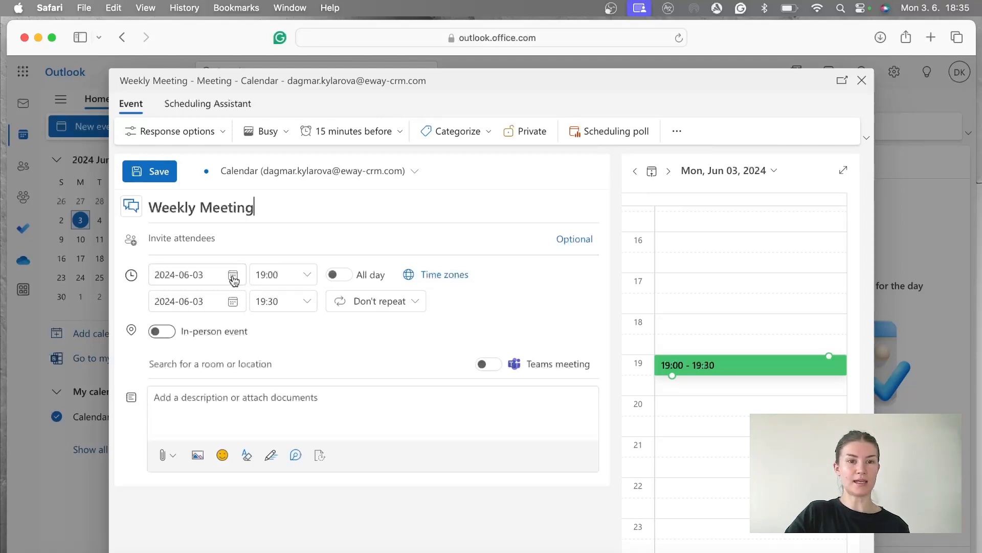
pyautogui.click(234, 274)
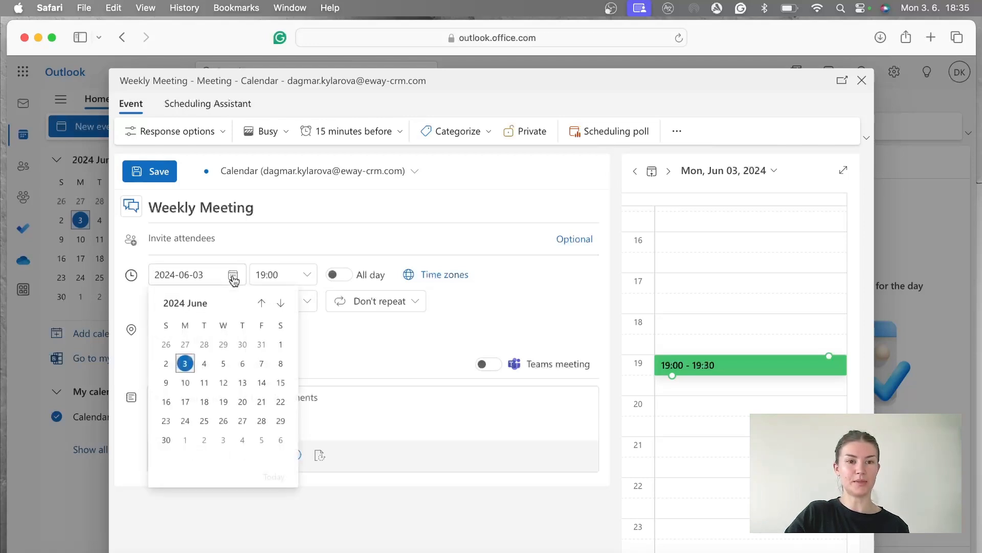
pyautogui.click(204, 364)
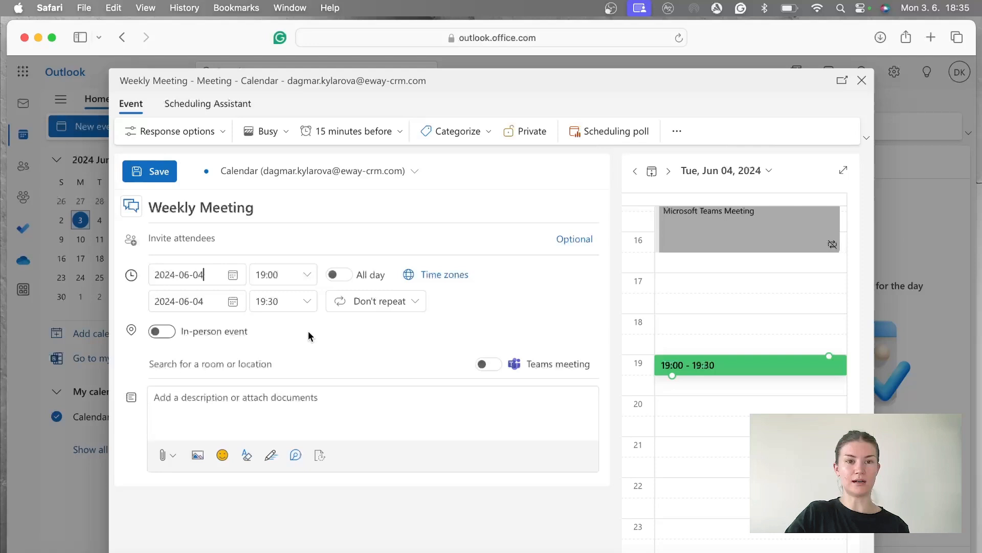
pyautogui.click(306, 274)
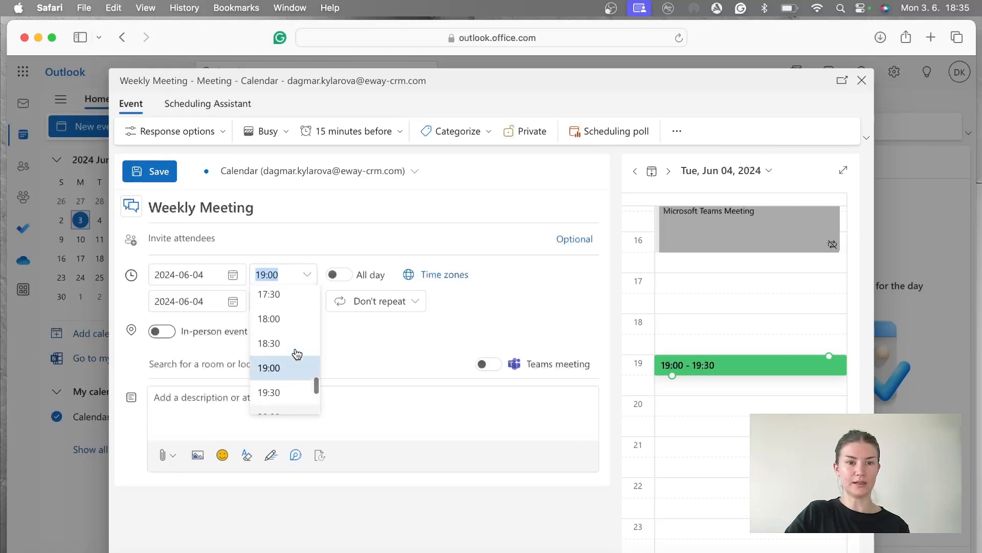
pyautogui.click(269, 295)
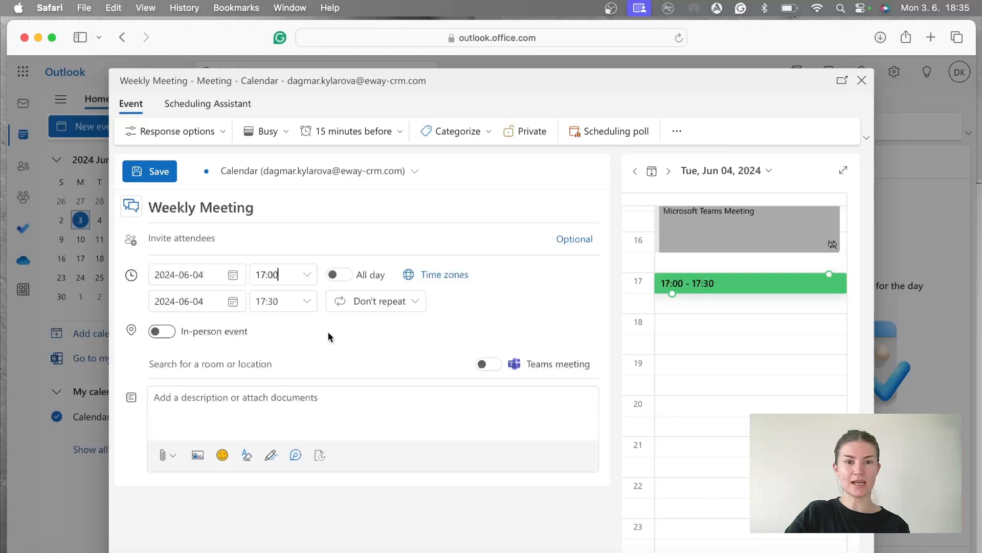
pyautogui.moveTo(394, 327)
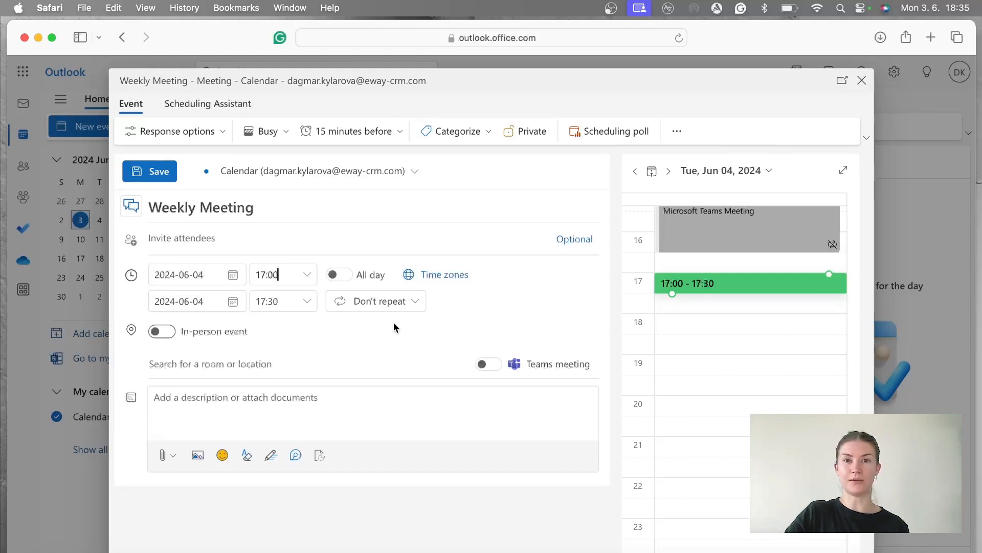
pyautogui.moveTo(355, 286)
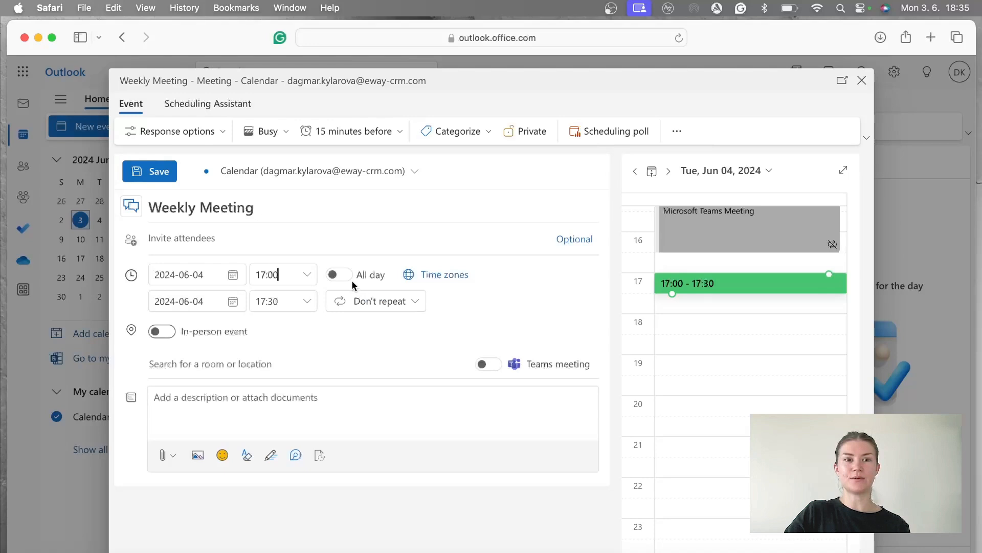
pyautogui.doubleClick(171, 208)
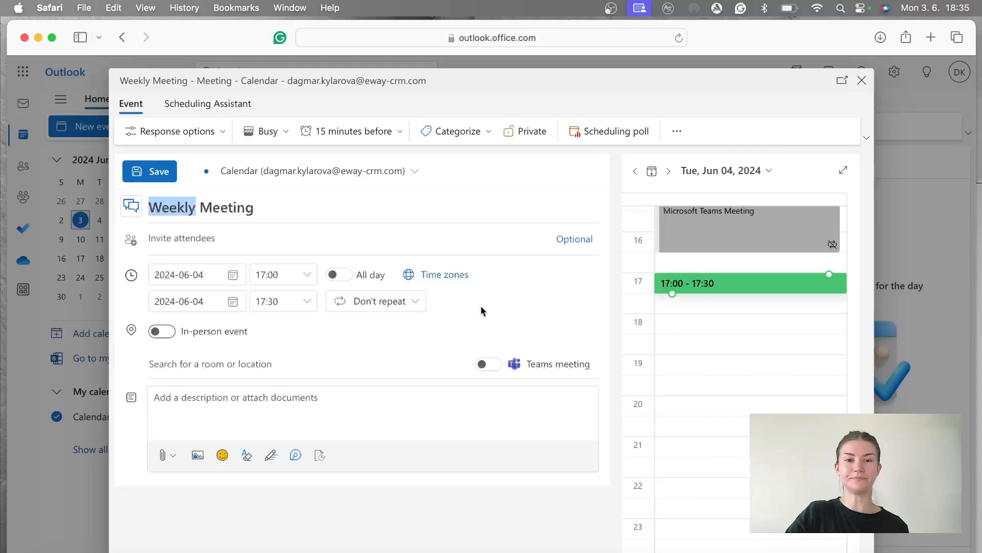
# Step: Set the meeting to recur weekly on Tuesdays until Nov 26, 2024
pyautogui.click(375, 301)
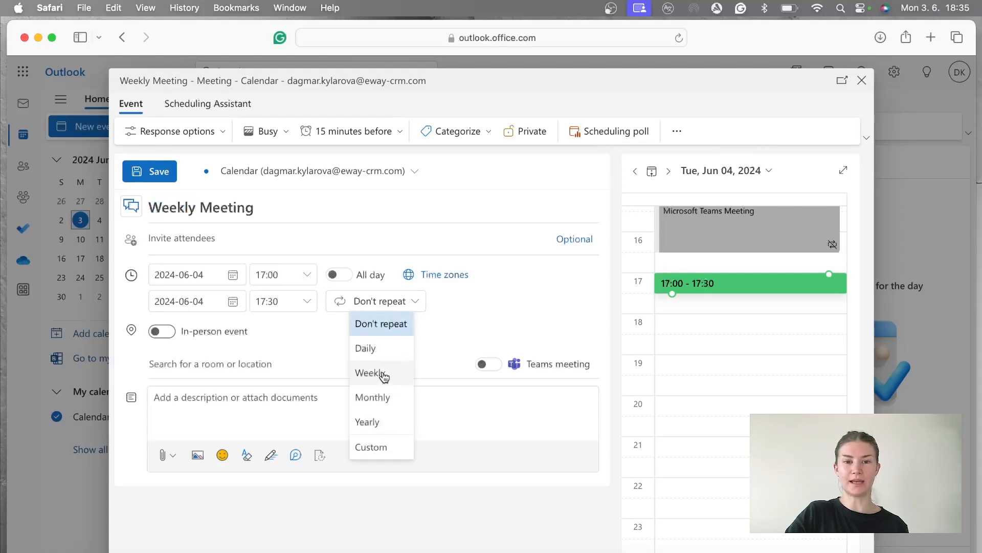
pyautogui.click(368, 372)
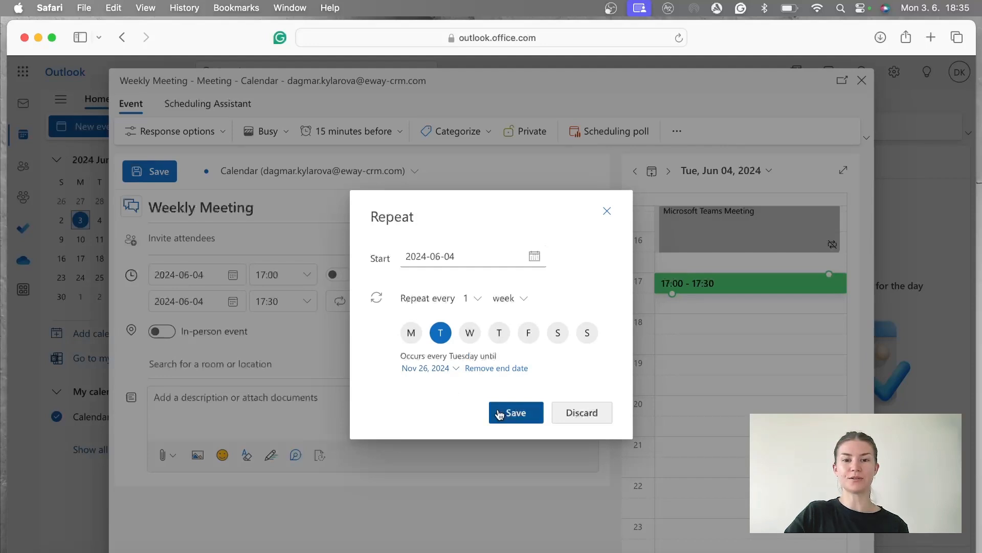
pyautogui.click(515, 412)
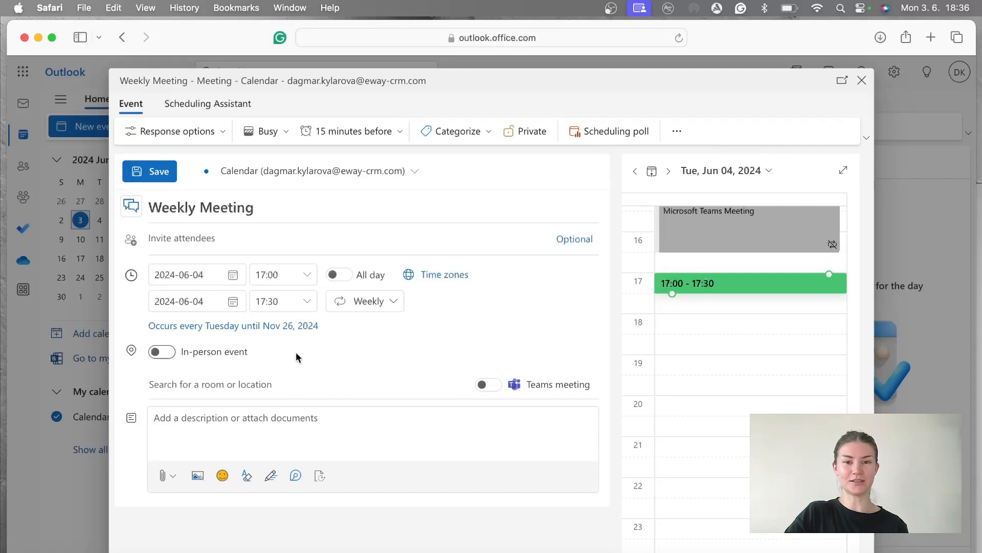
pyautogui.moveTo(161, 351)
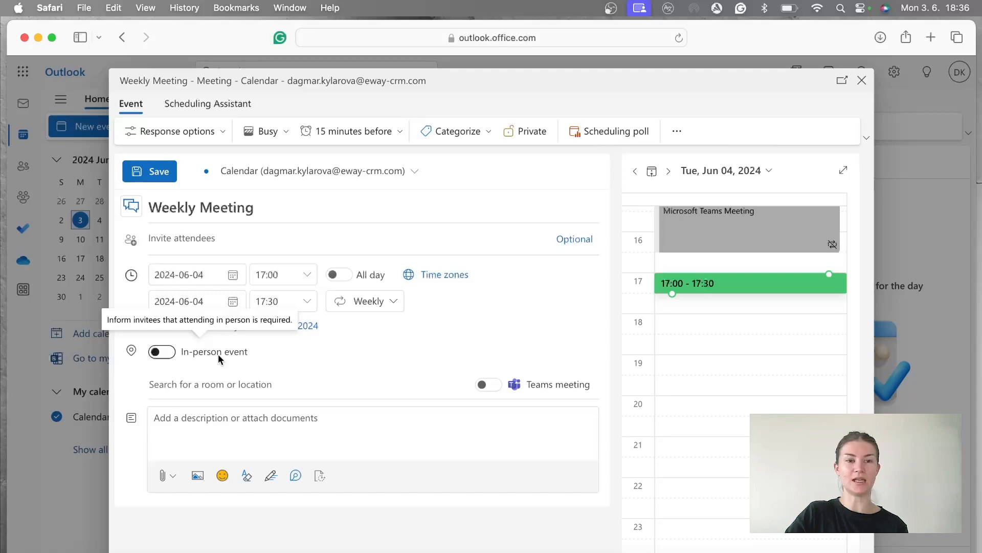
pyautogui.moveTo(162, 351)
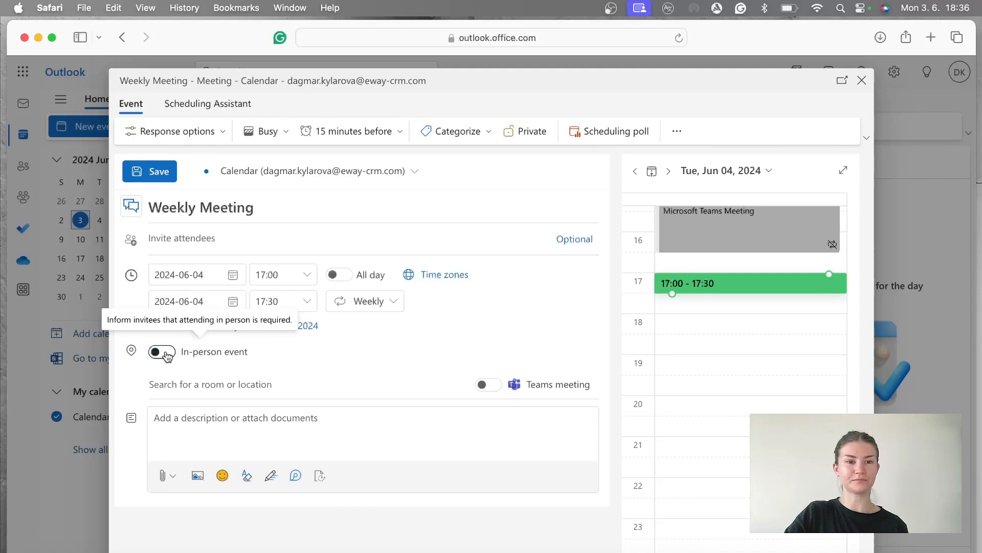
pyautogui.click(210, 384)
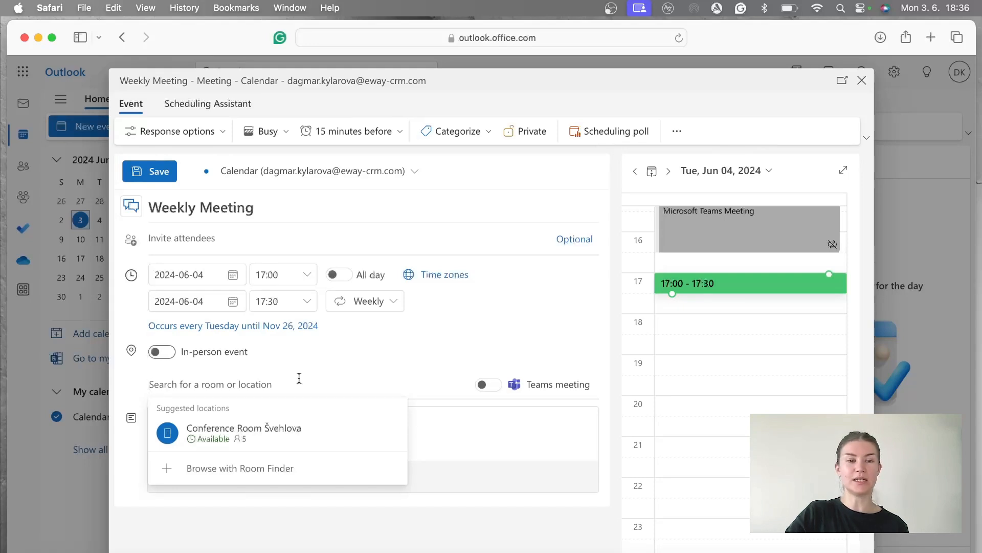
pyautogui.moveTo(328, 362)
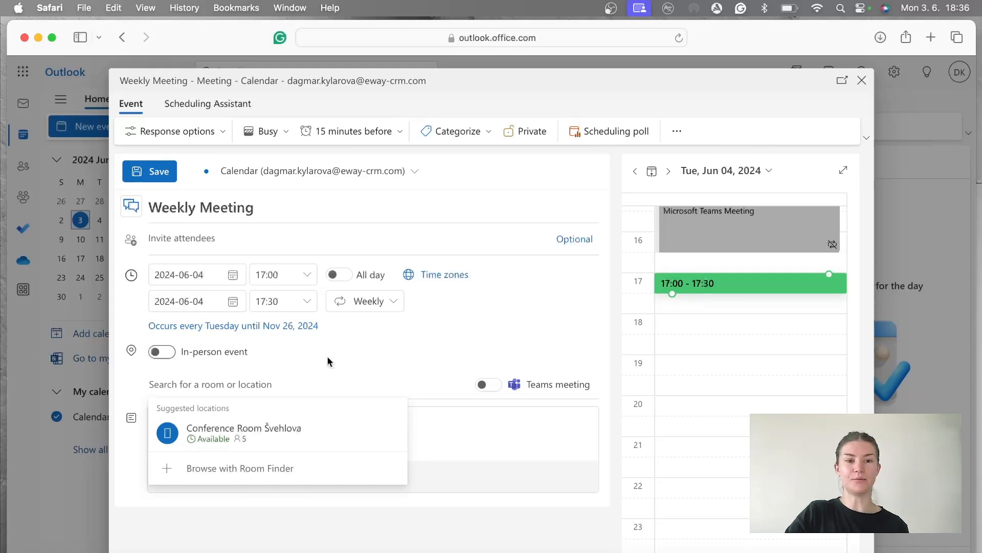
pyautogui.click(328, 361)
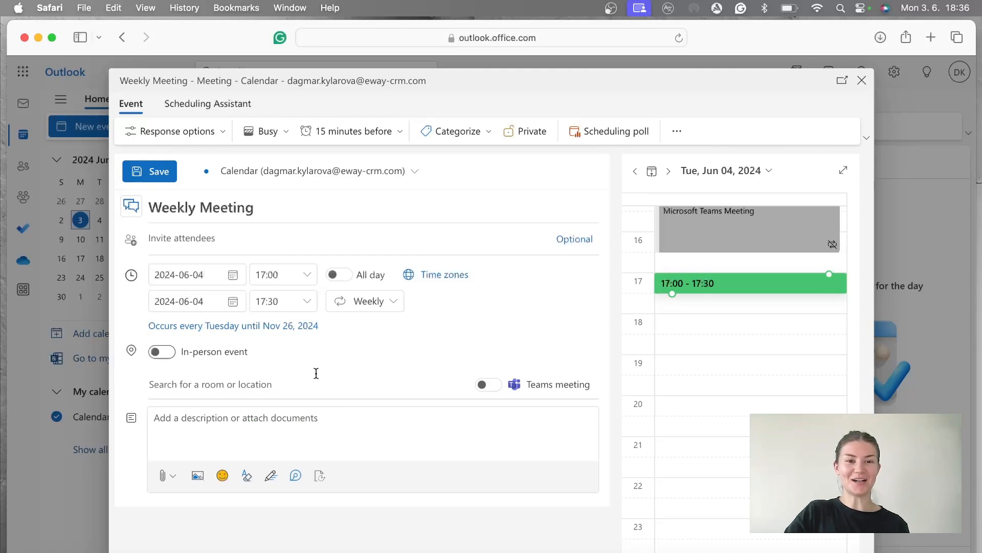
pyautogui.moveTo(488, 383)
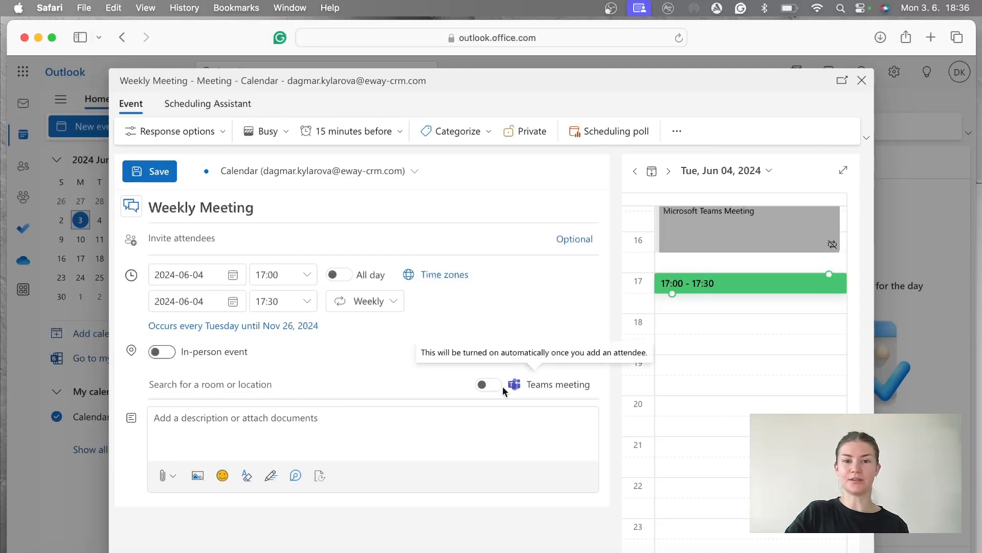
# Step: Switch on the Teams meeting toggle and move focus into the description box
pyautogui.click(488, 384)
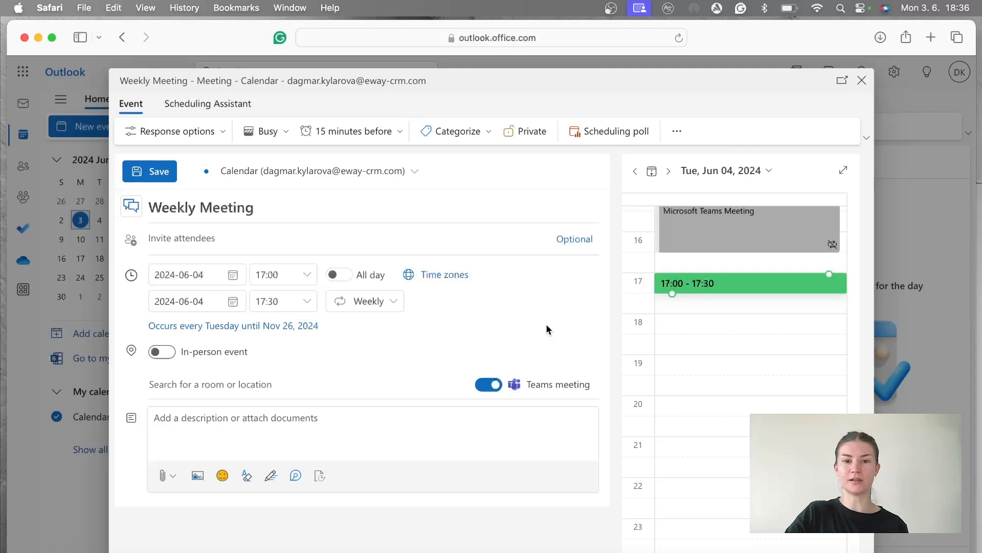
pyautogui.moveTo(599, 389)
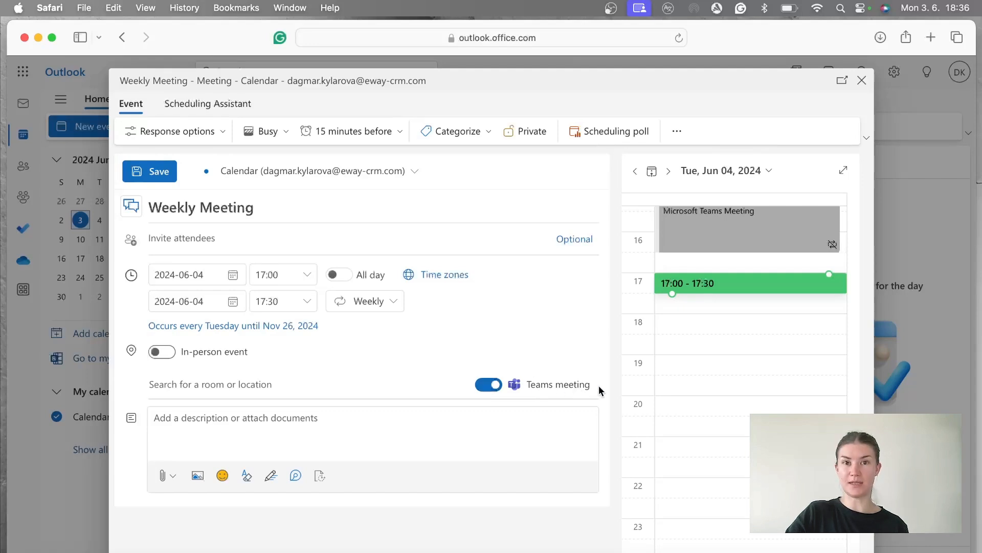
pyautogui.click(475, 437)
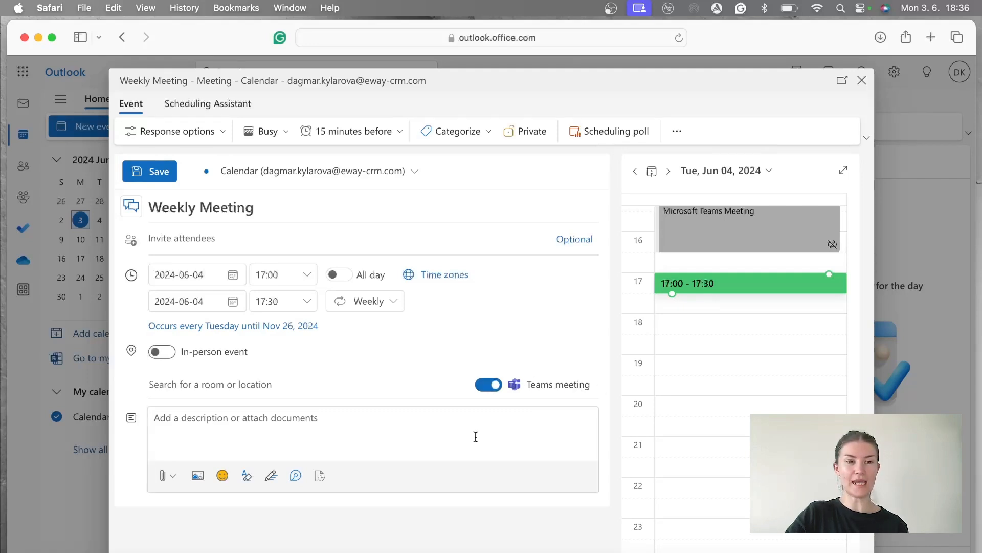
pyautogui.click(376, 431)
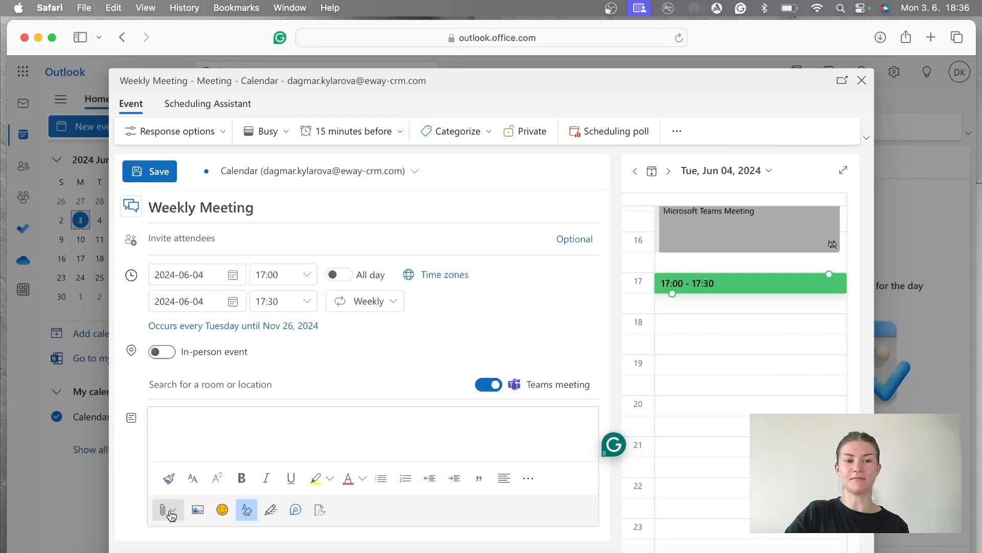
pyautogui.moveTo(165, 508)
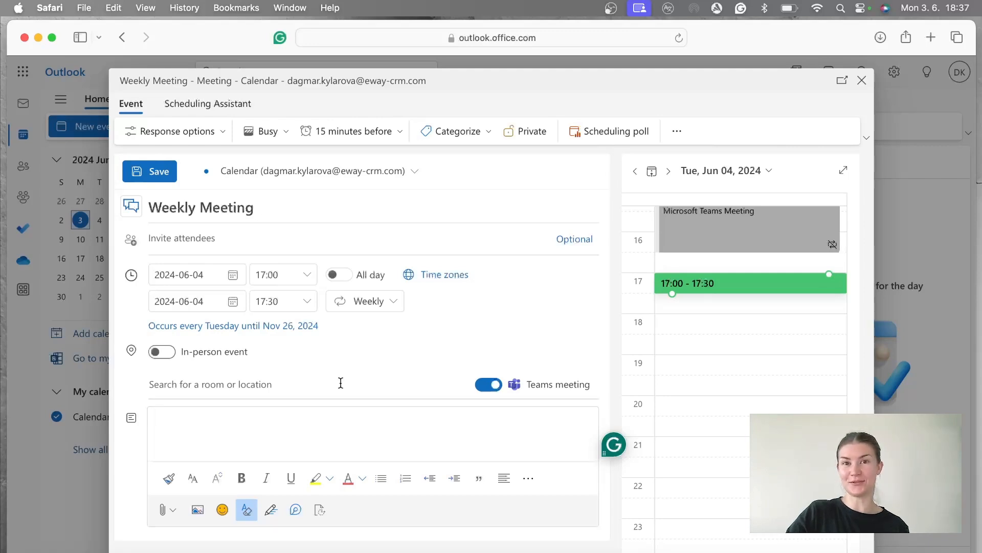
pyautogui.moveTo(380, 403)
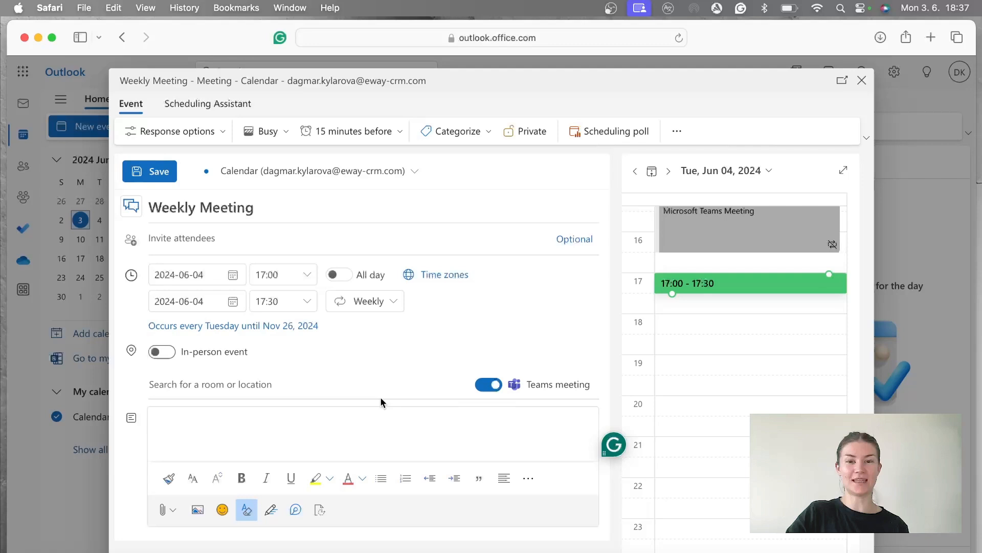